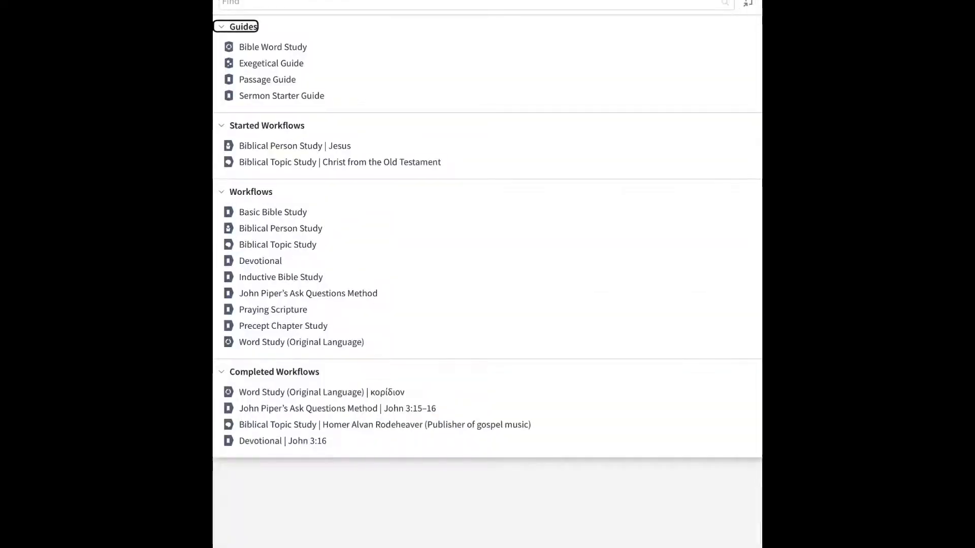
# Start a new, empty Exegetical Guide from the Guides menu
pyautogui.click(271, 63)
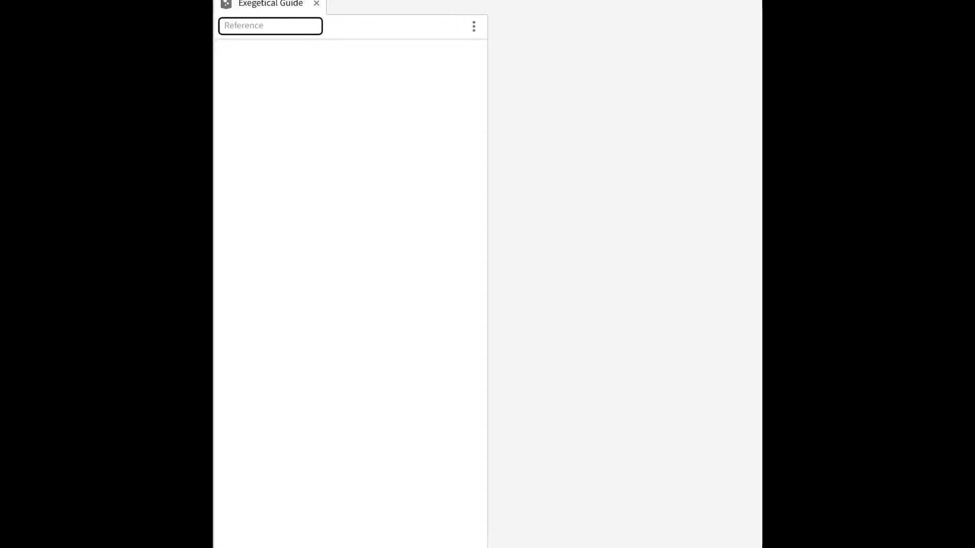
# Run the guide for John 3:16, entering the reference and choosing the John 3:16 suggestion
pyautogui.write('john 3:16')
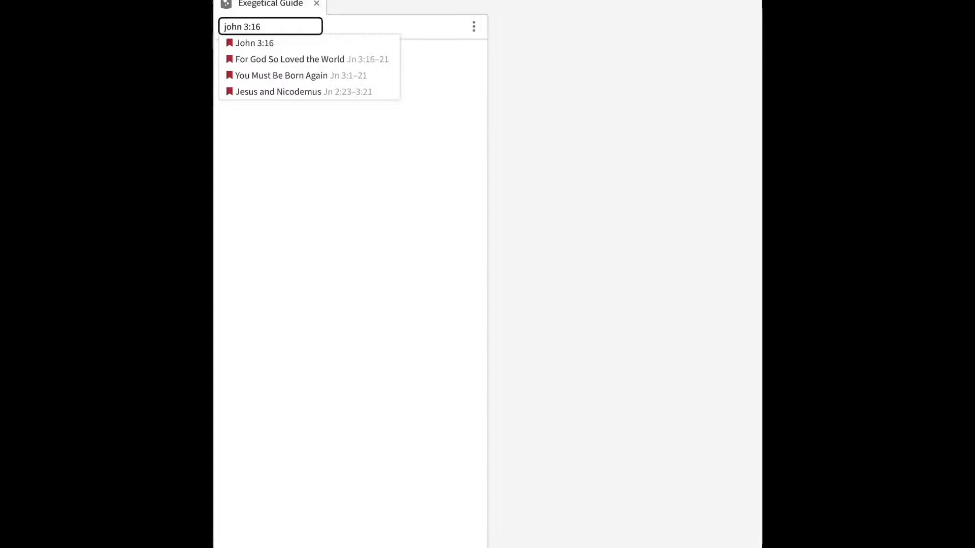
pyautogui.click(254, 42)
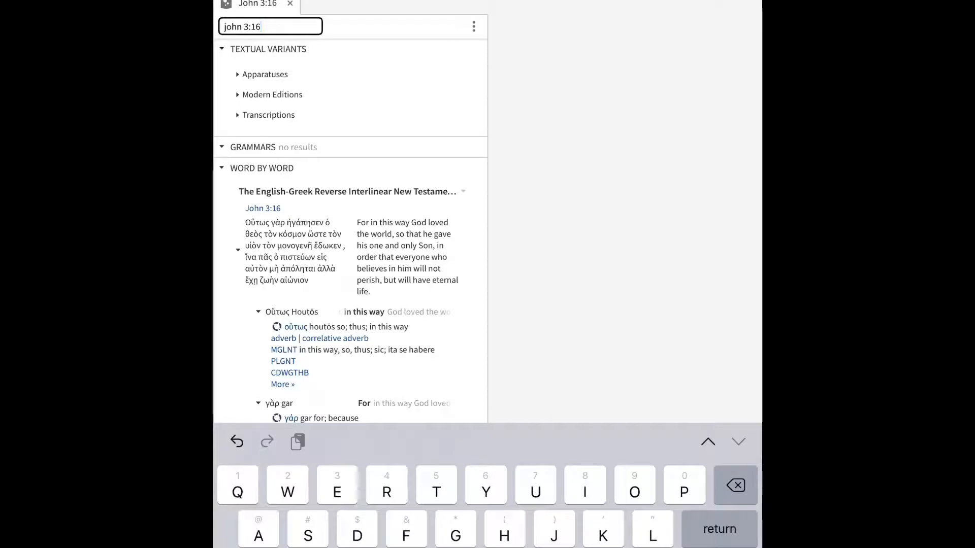
pyautogui.click(327, 244)
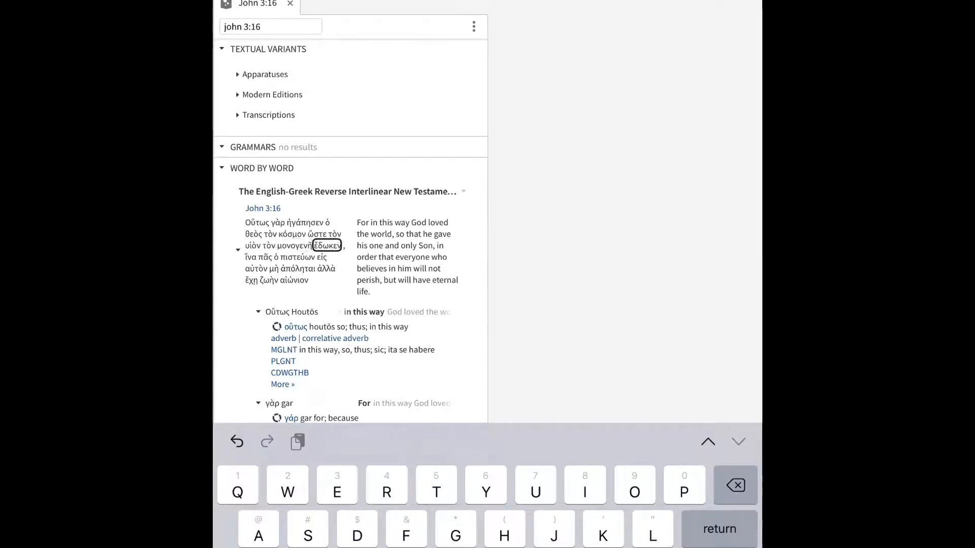
pyautogui.click(304, 223)
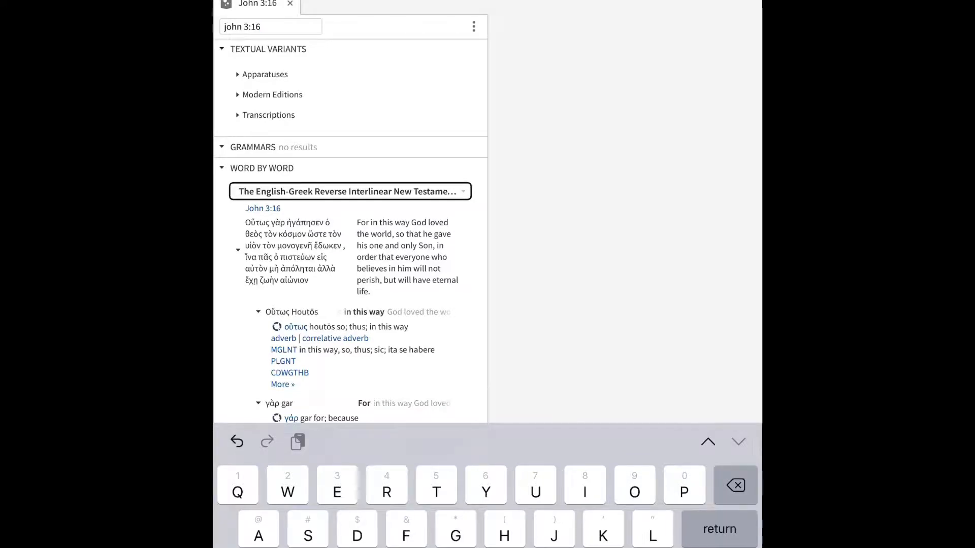
# Switch the Word by Word section to the NLT NT reverse interlinear
pyautogui.click(349, 191)
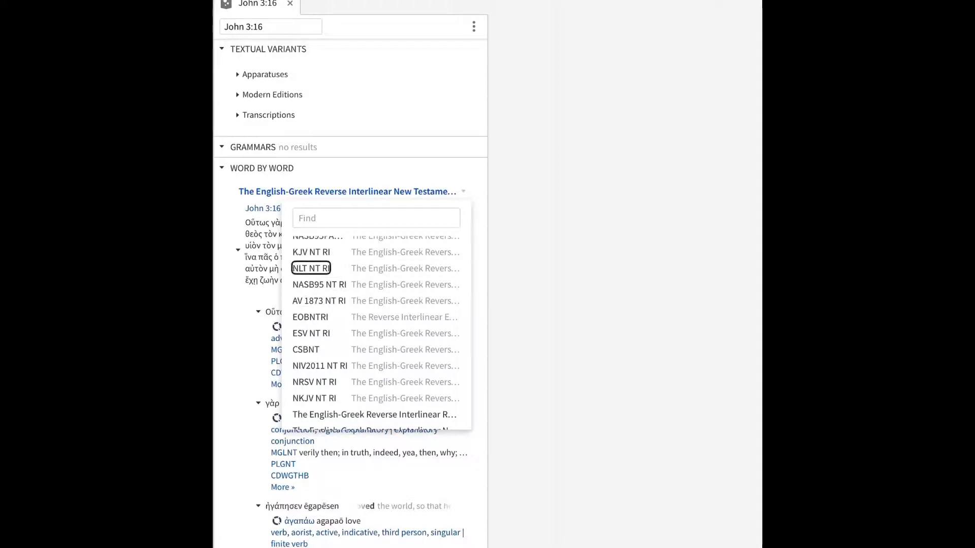
pyautogui.click(311, 268)
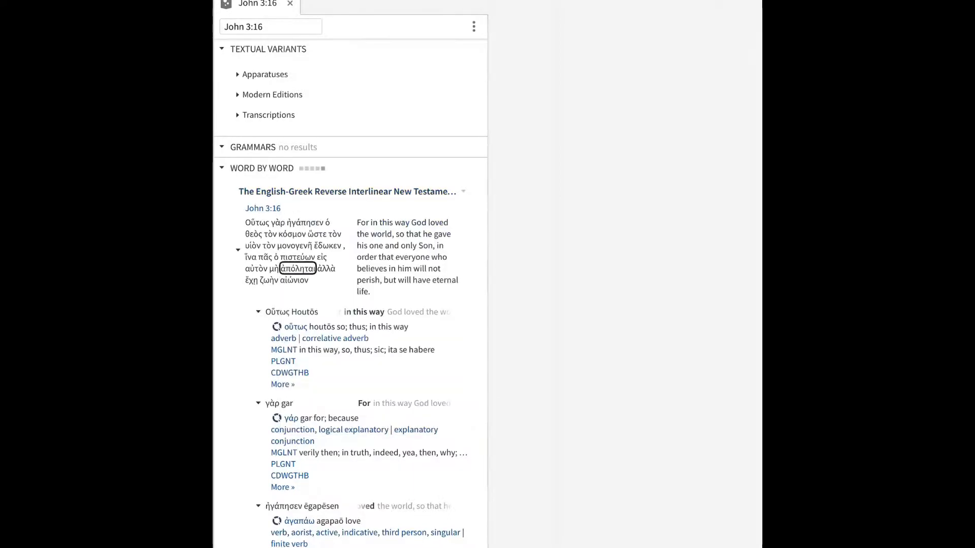